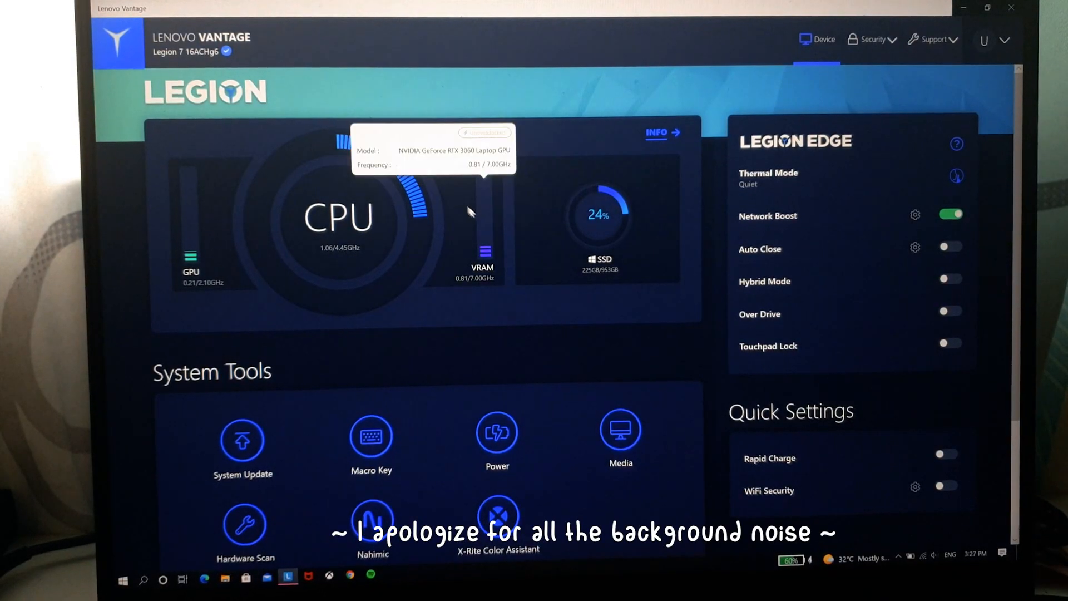
Step: Scroll through the dashboard and open the System Update page
{"action": "scroll", "scroll_direction": "down", "scroll_amount": 3}
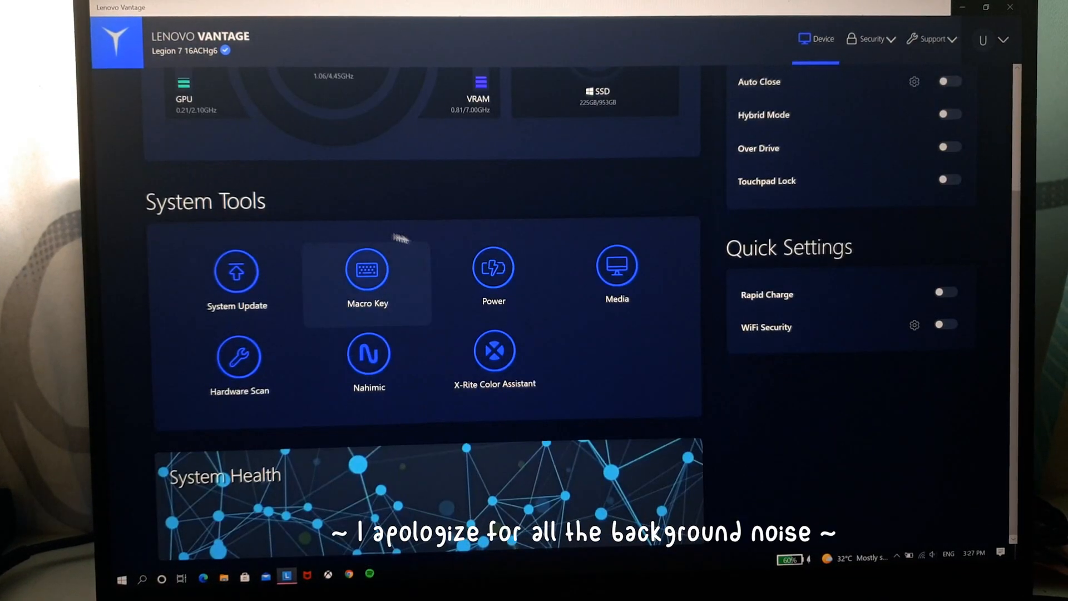
{"action": "scroll", "scroll_direction": "up", "scroll_amount": 3}
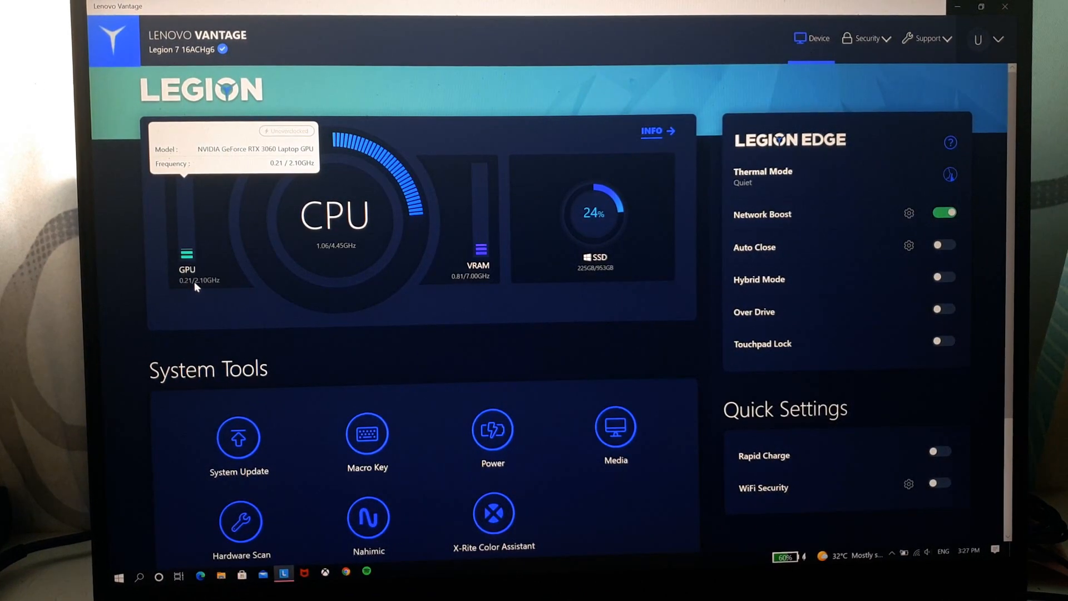
{"action": "mouse_move", "coordinate": [334, 214]}
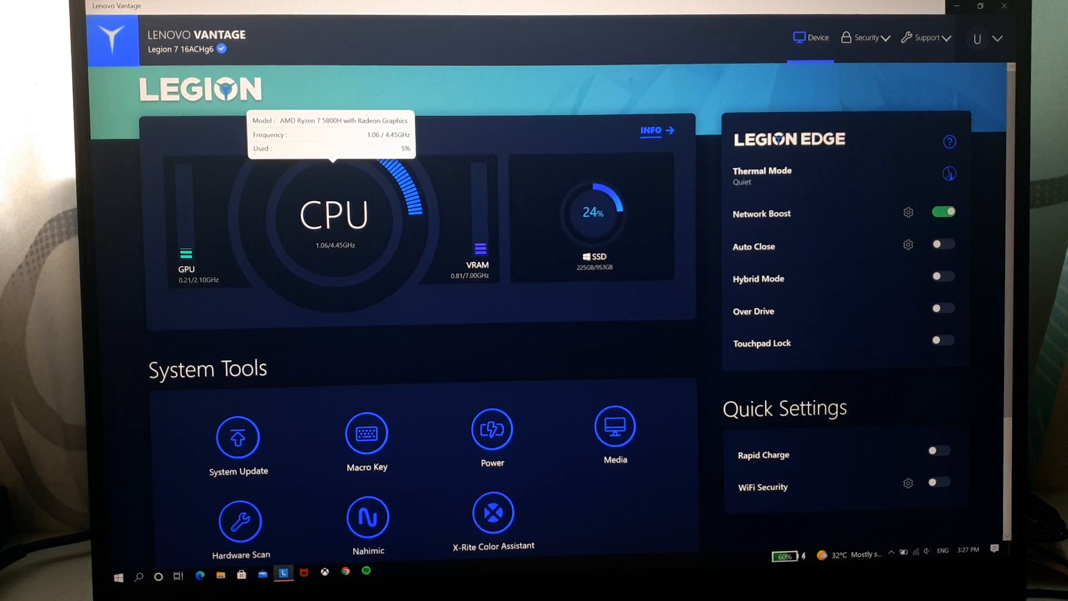
{"action": "mouse_move", "coordinate": [378, 290]}
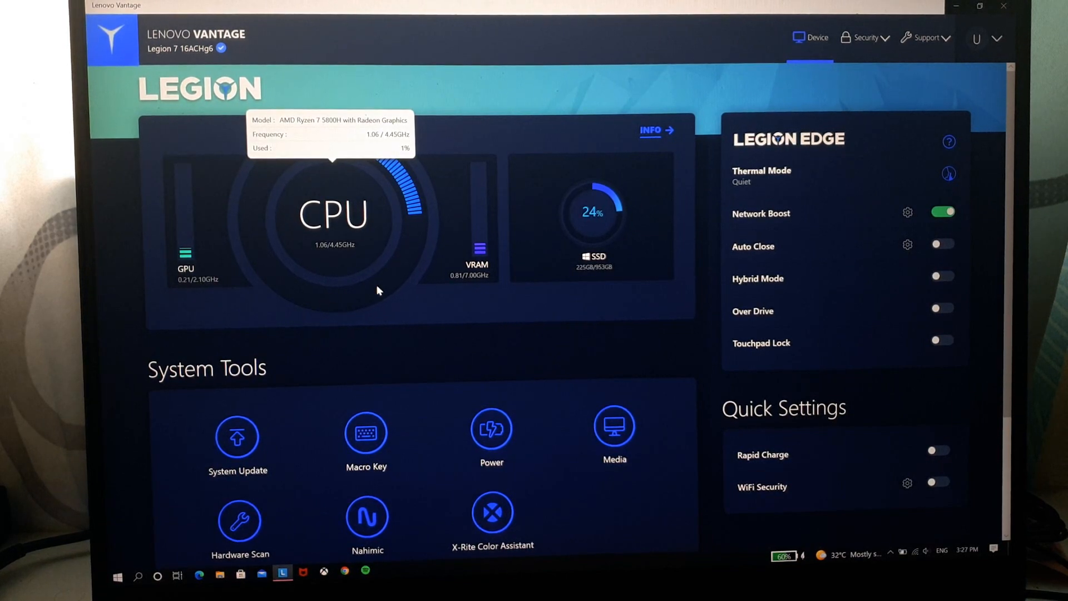
{"action": "mouse_move", "coordinate": [465, 285]}
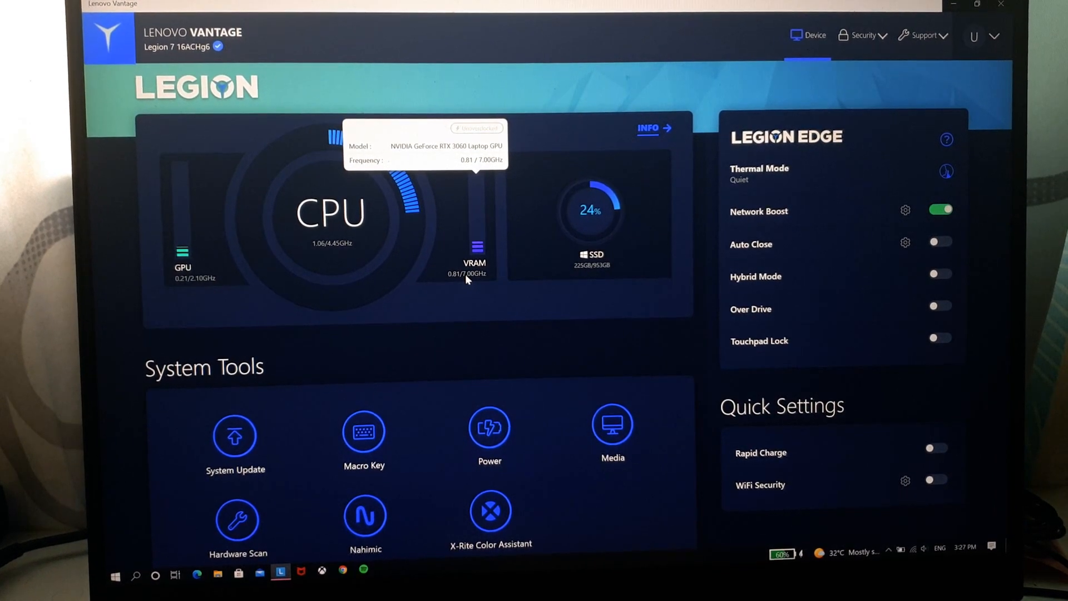
{"action": "mouse_move", "coordinate": [592, 235]}
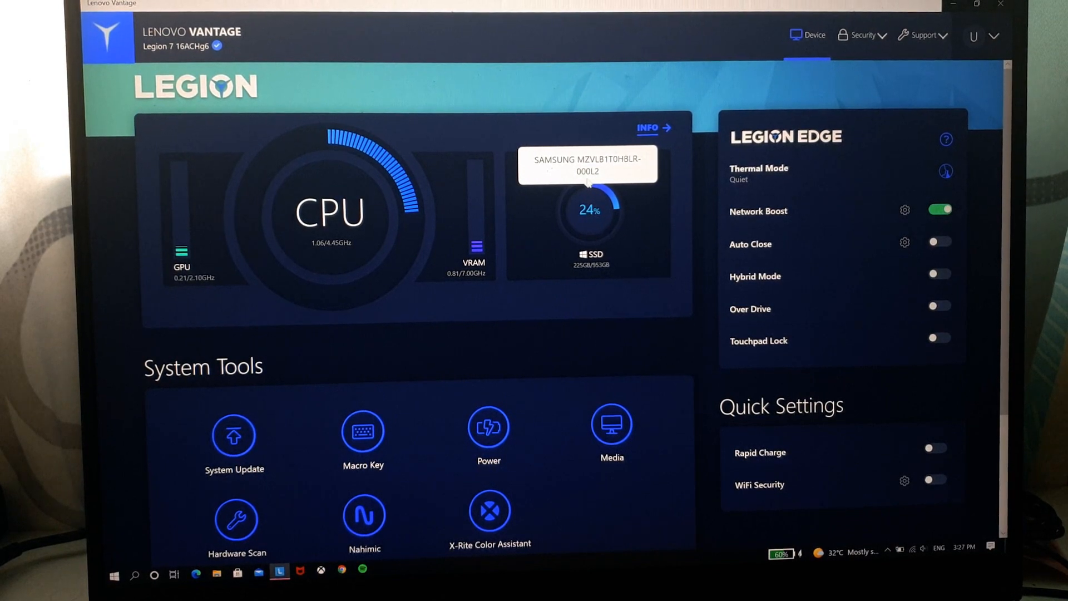
{"action": "mouse_move", "coordinate": [590, 200]}
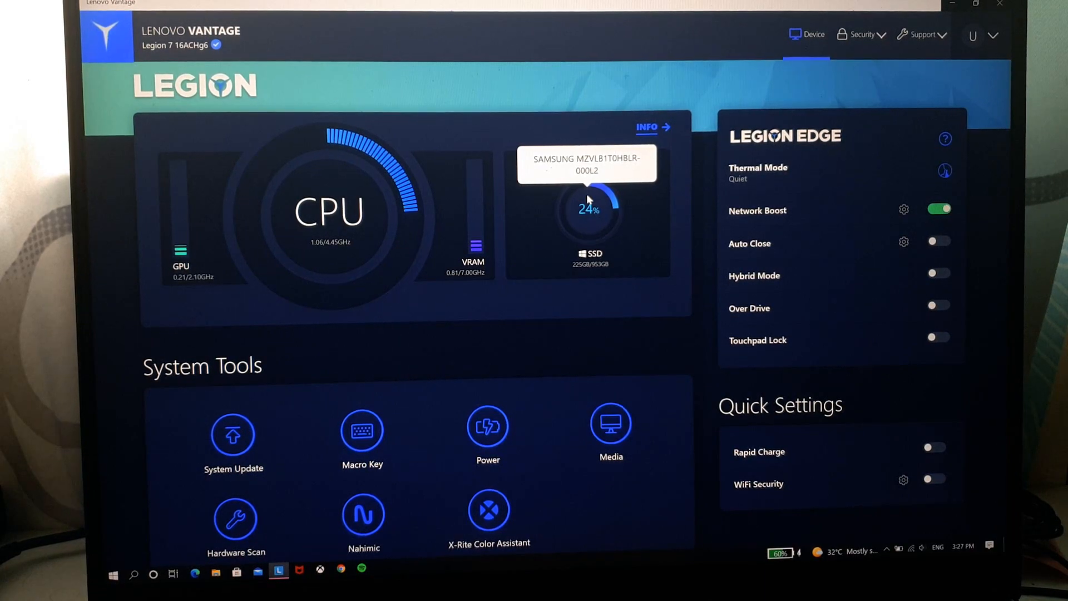
{"action": "scroll", "scroll_direction": "down", "scroll_amount": 3}
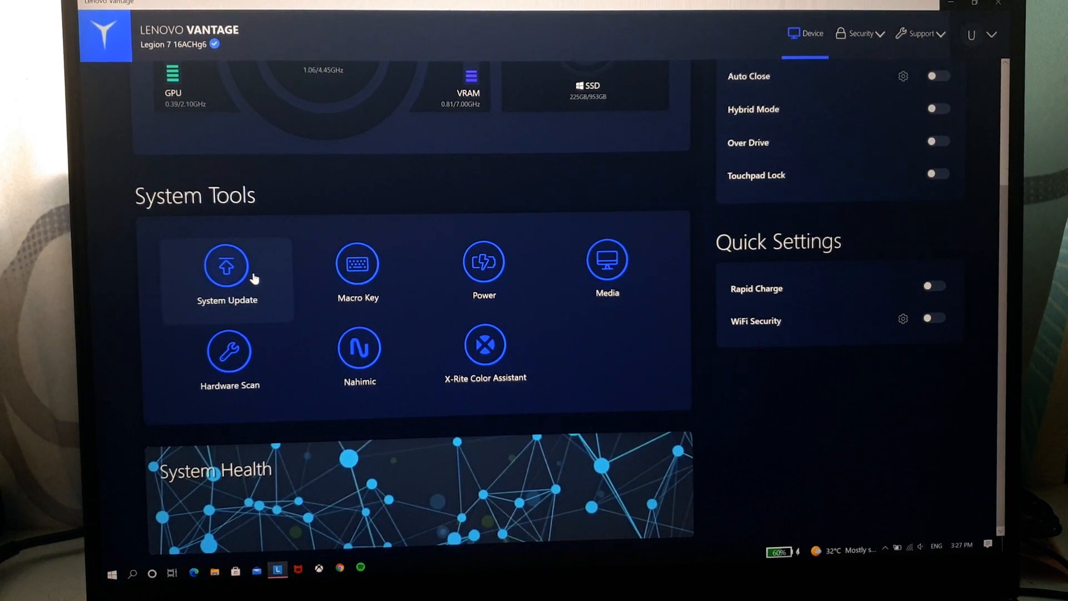
{"action": "left_click", "coordinate": [227, 266]}
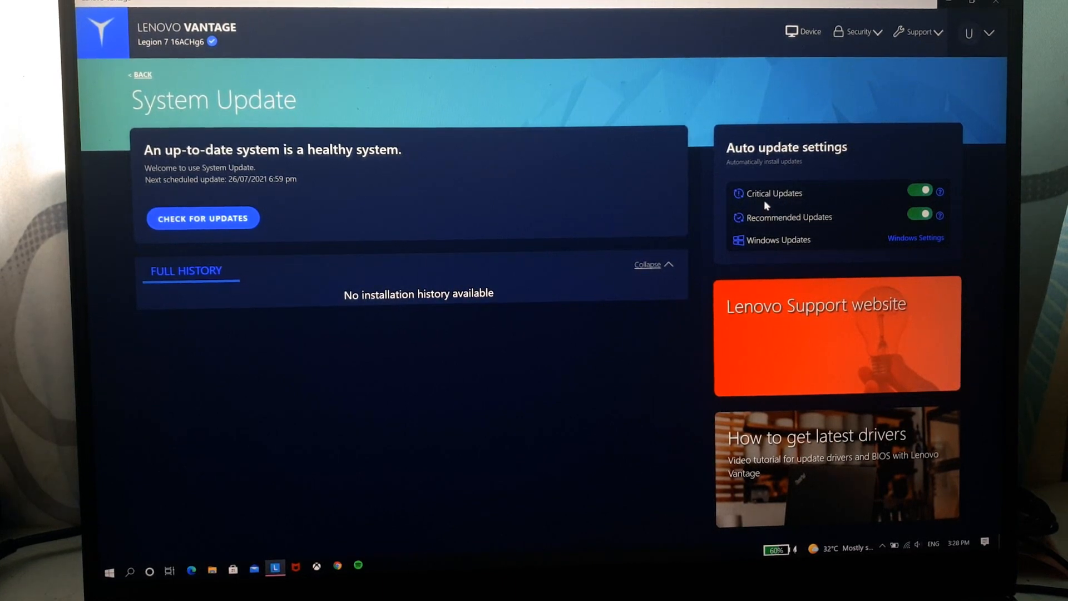
{"action": "mouse_move", "coordinate": [773, 224]}
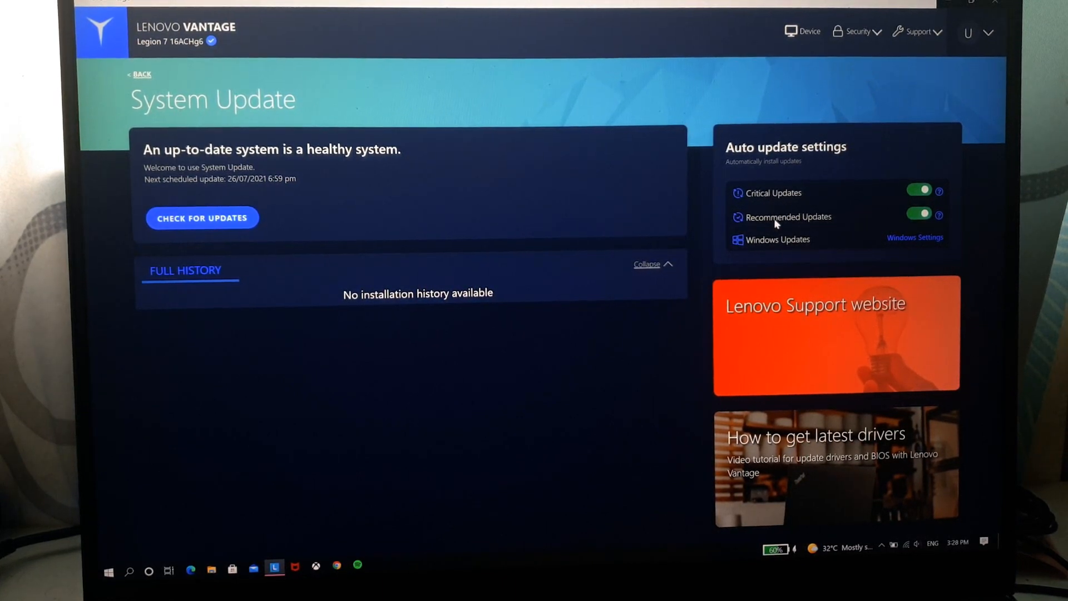
{"action": "mouse_move", "coordinate": [781, 247]}
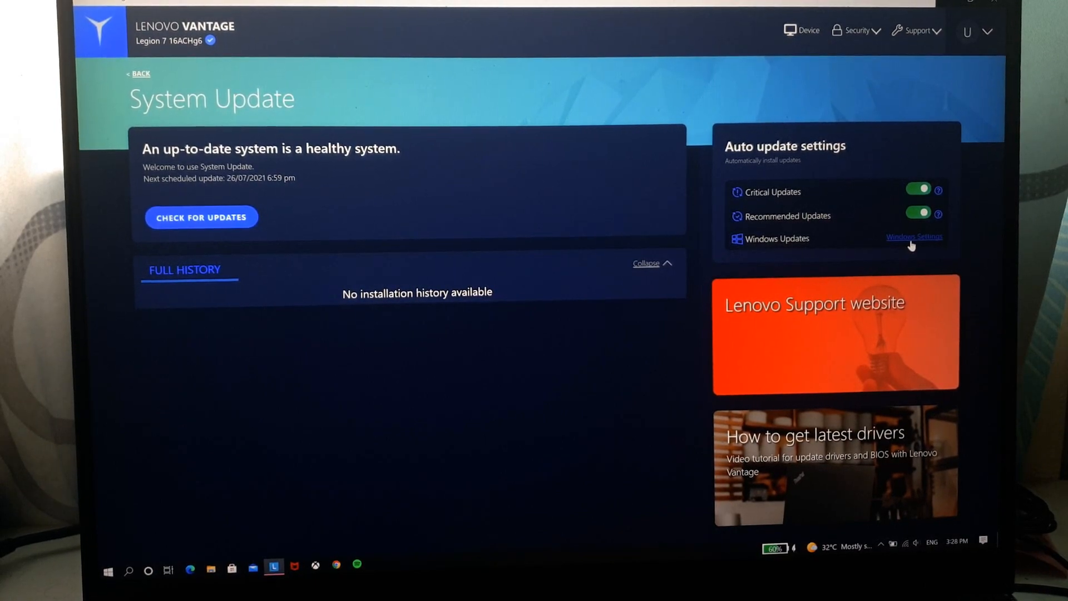
Step: Check Windows Update, then view the Macro Key page and return to the dashboard
{"action": "left_click", "coordinate": [913, 236]}
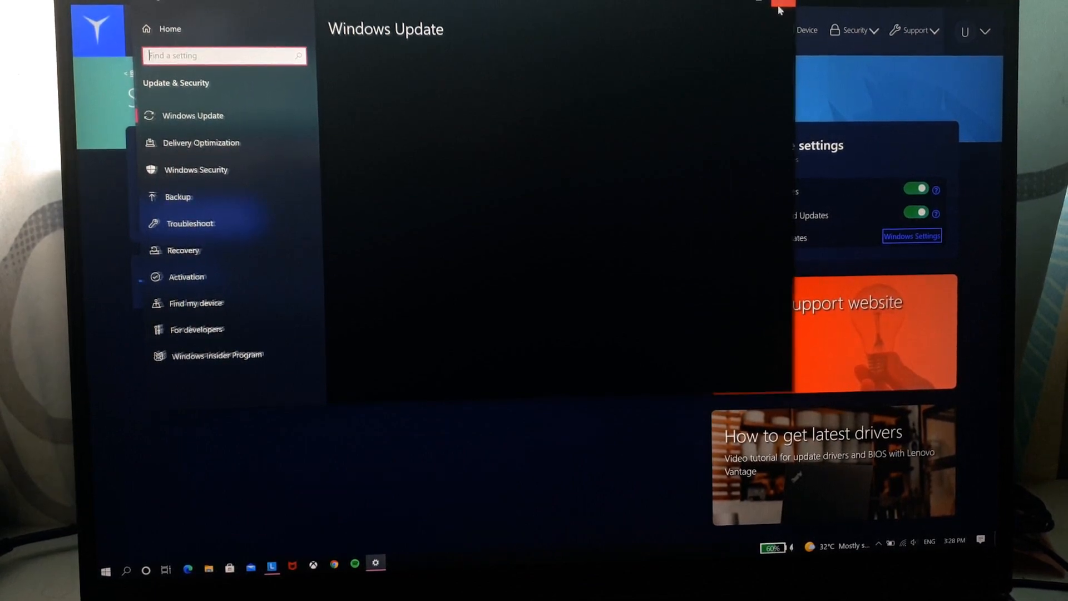
{"action": "left_click", "coordinate": [779, 8]}
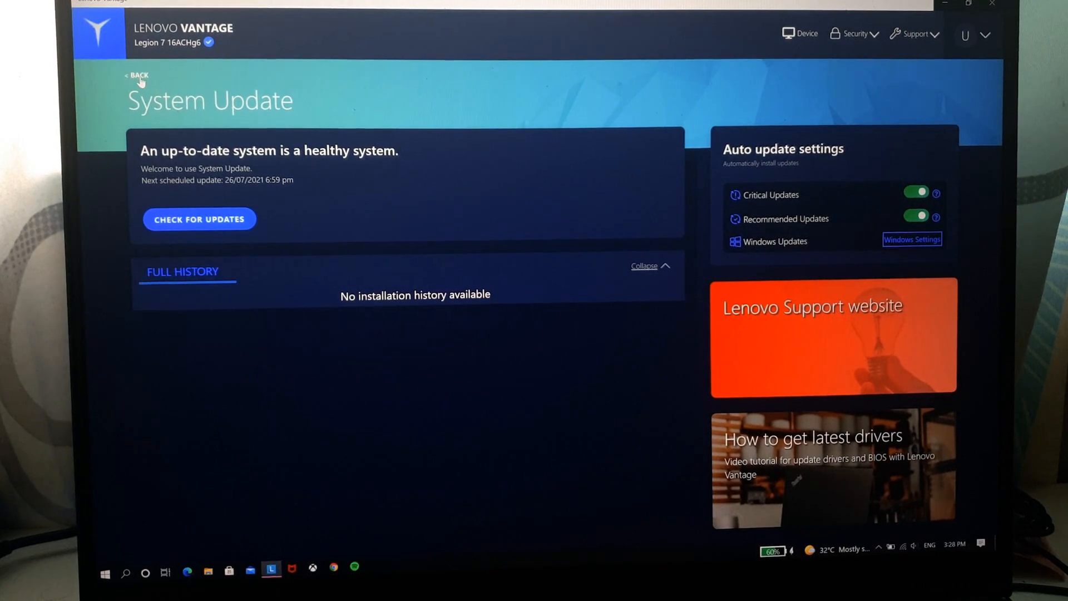
{"action": "left_click", "coordinate": [137, 75]}
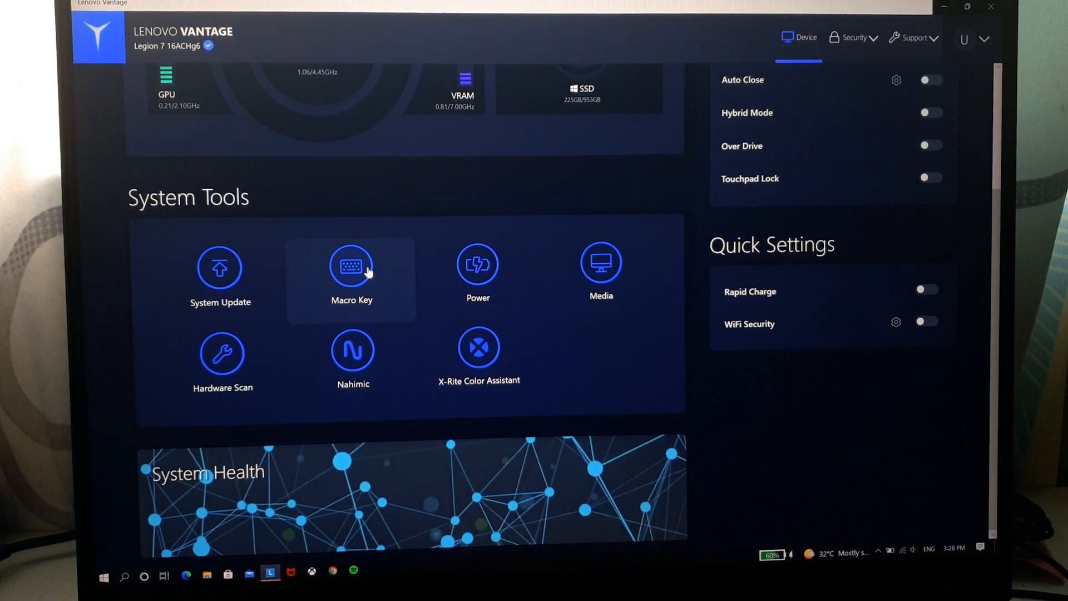
{"action": "left_click", "coordinate": [351, 266]}
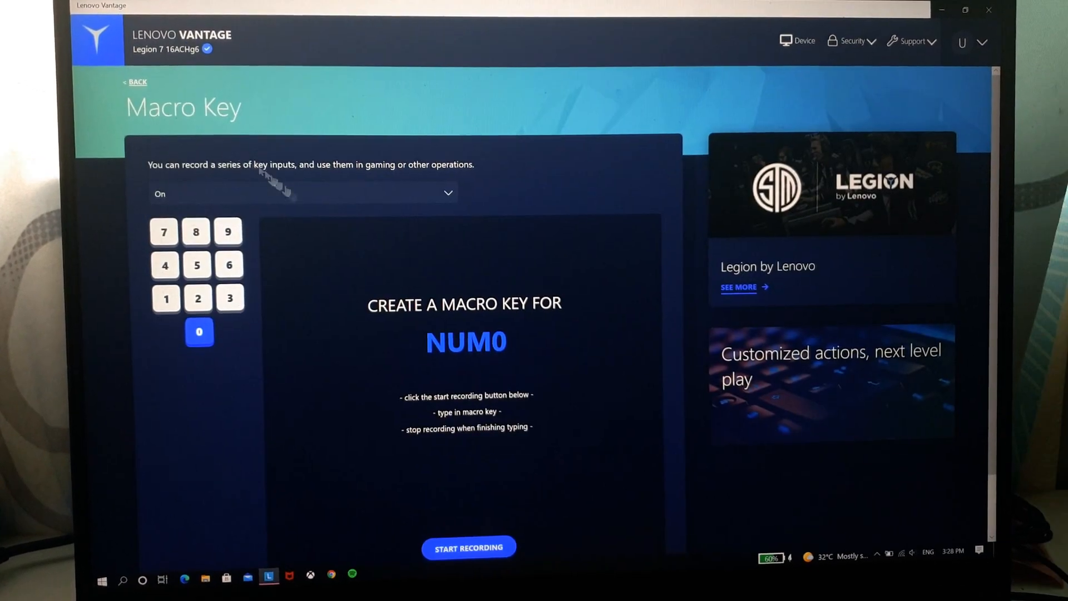
{"action": "left_click", "coordinate": [137, 81]}
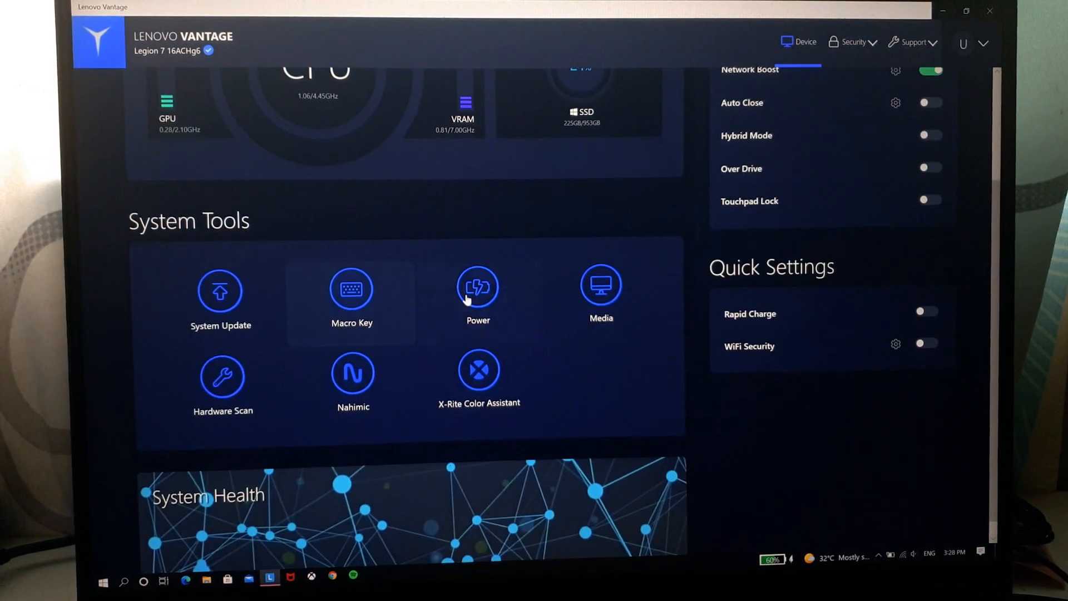
Step: Review Power settings: battery health, charging modes and power options, then return to top
{"action": "left_click", "coordinate": [478, 286]}
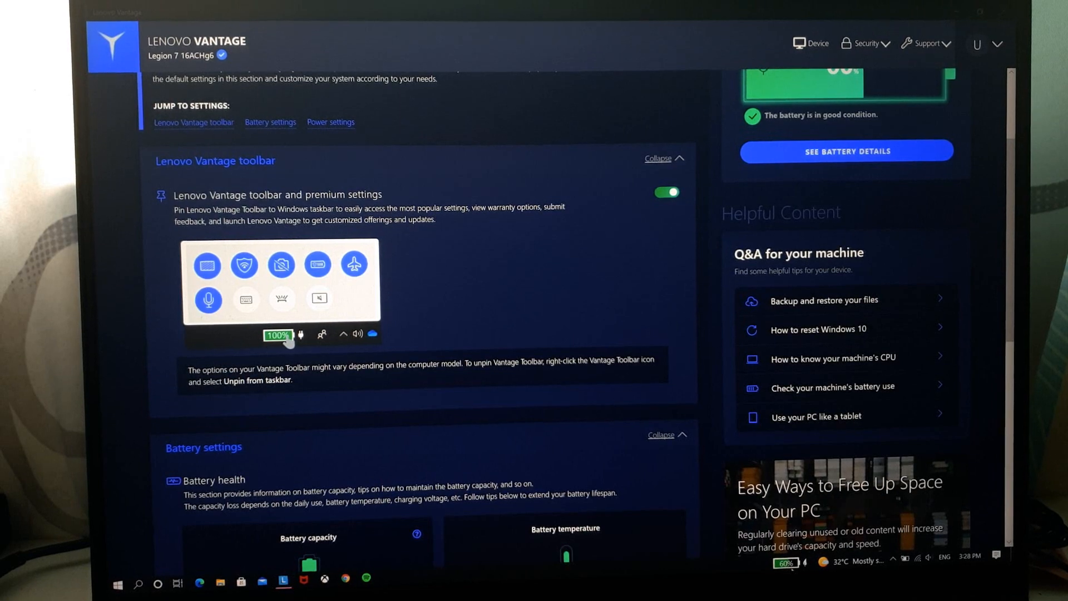
{"action": "mouse_move", "coordinate": [785, 562]}
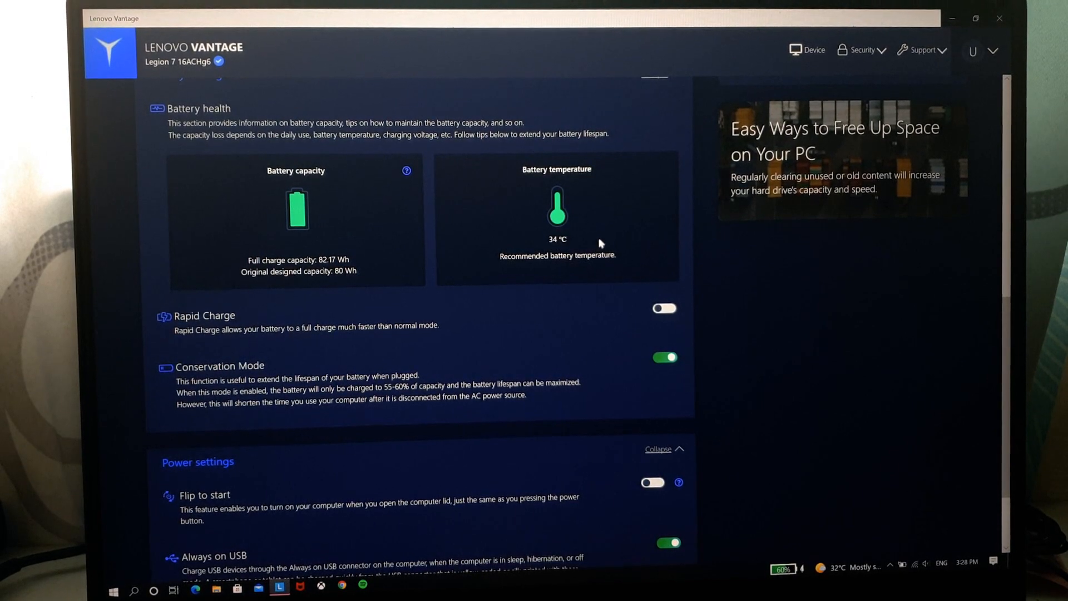
{"action": "scroll", "scroll_direction": "down", "scroll_amount": 3}
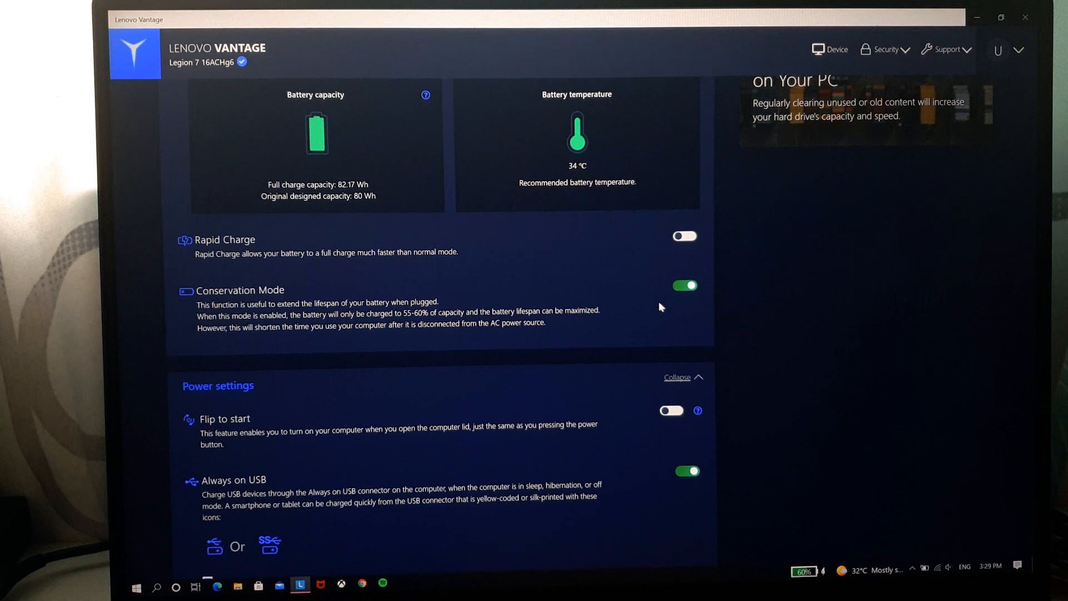
{"action": "mouse_move", "coordinate": [643, 292]}
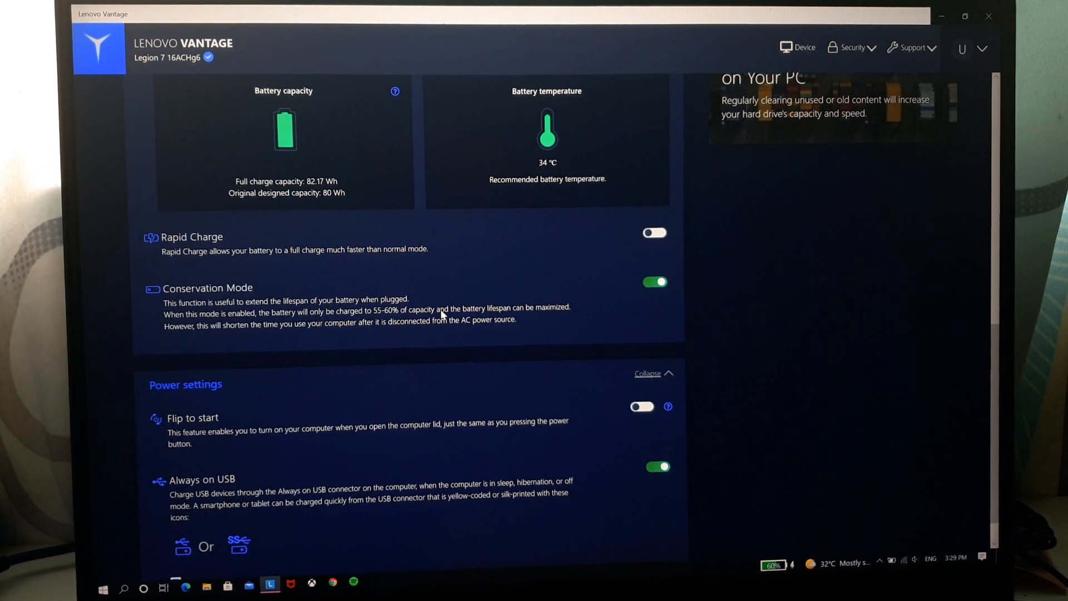
{"action": "scroll", "scroll_direction": "down", "scroll_amount": 3}
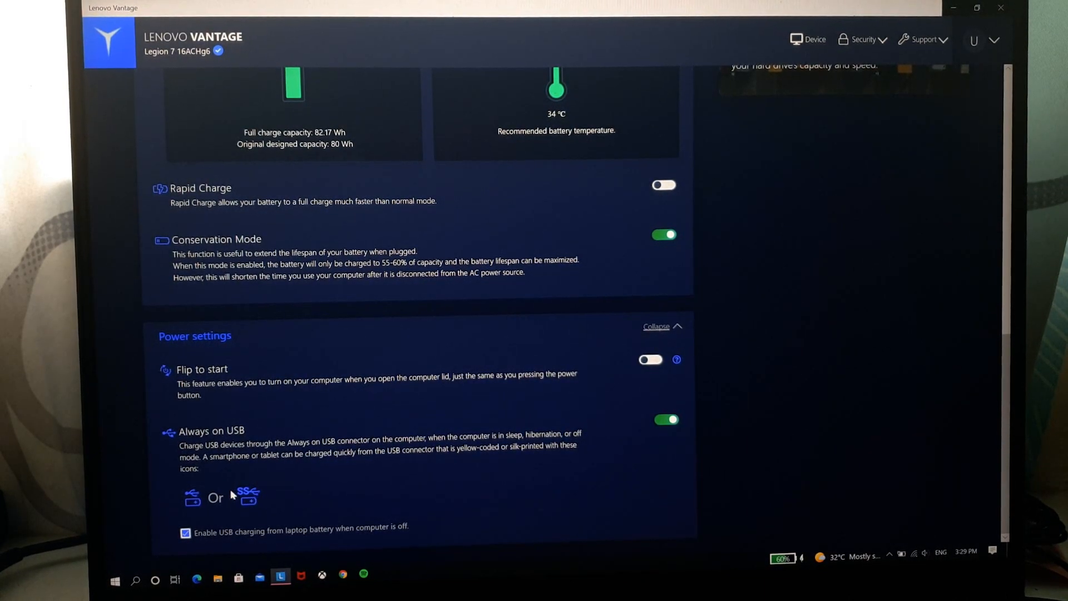
{"action": "mouse_move", "coordinate": [606, 446]}
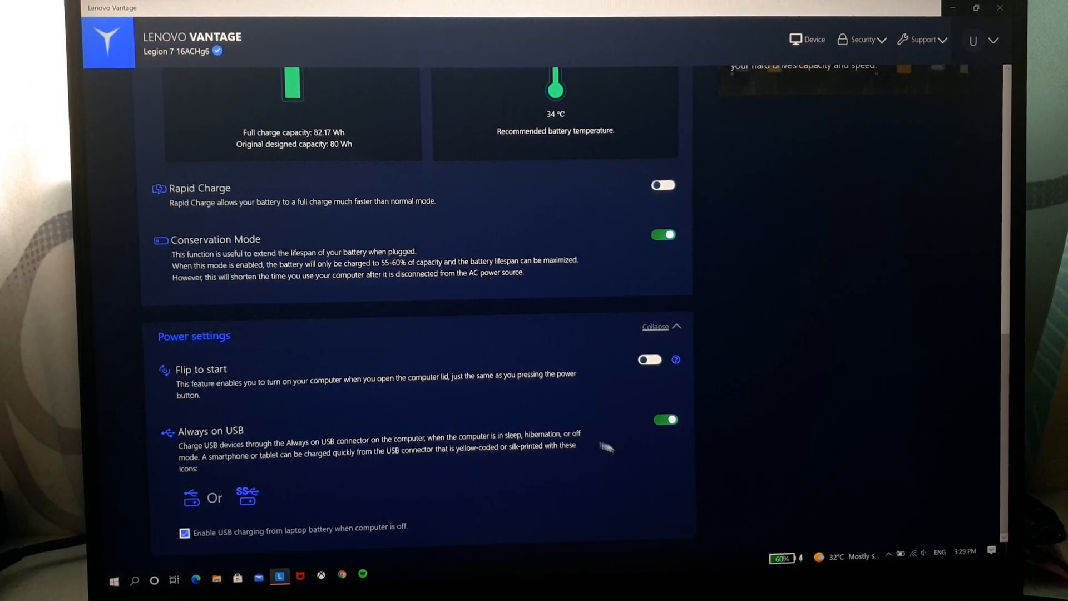
{"action": "mouse_move", "coordinate": [594, 449]}
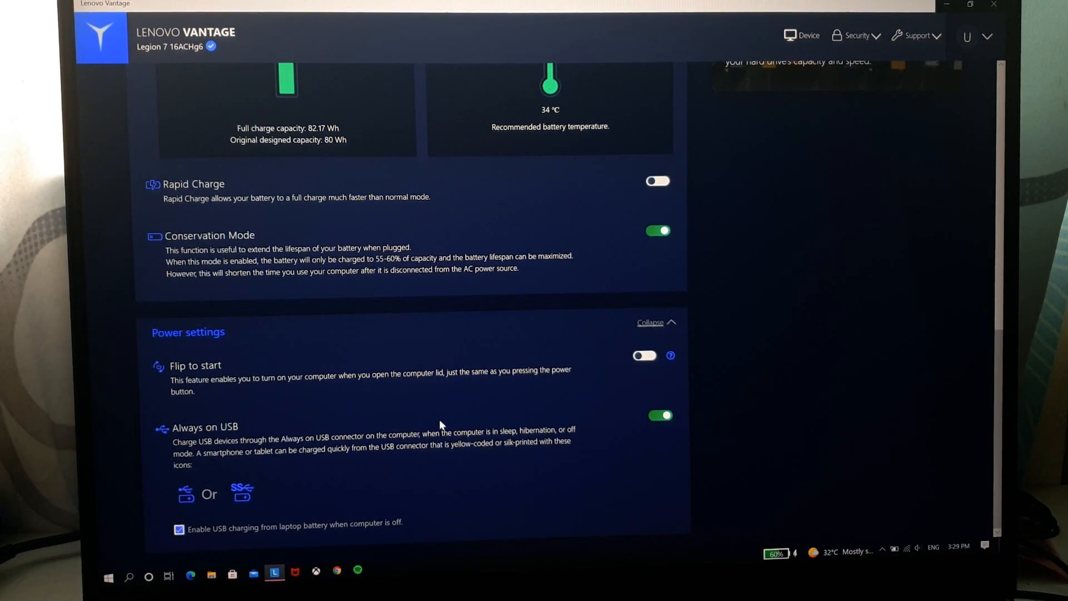
{"action": "scroll", "scroll_direction": "up", "scroll_amount": 3}
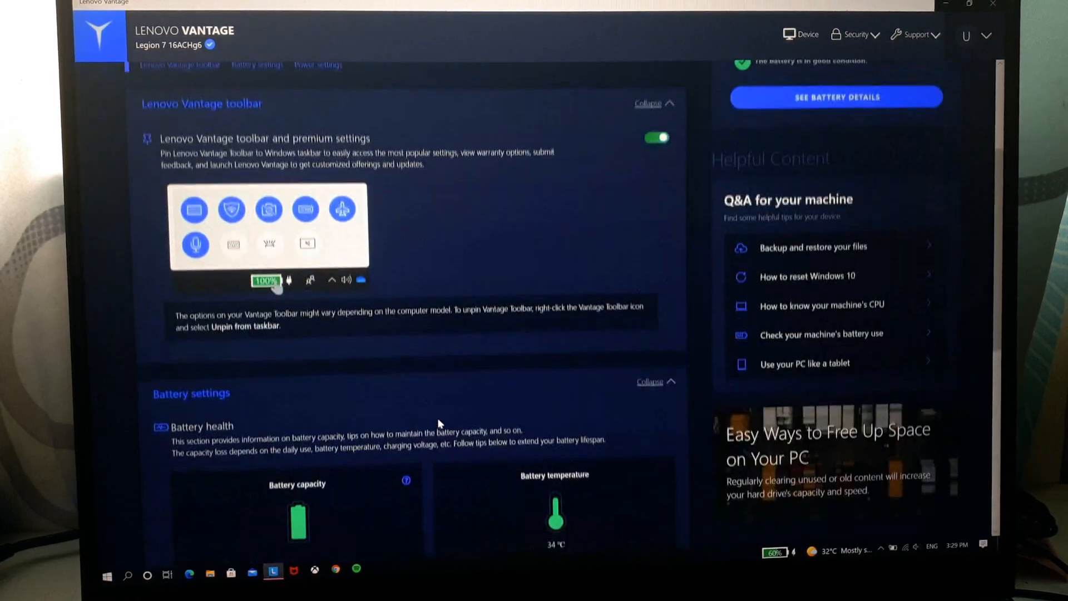
{"action": "scroll", "scroll_direction": "up", "scroll_amount": 3}
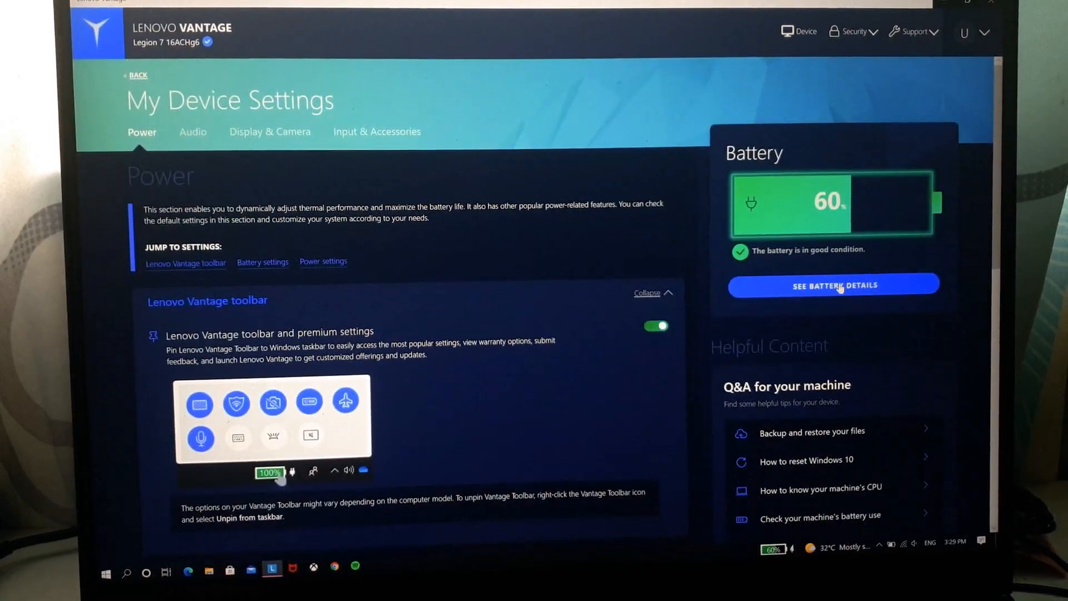
{"action": "left_click", "coordinate": [832, 285]}
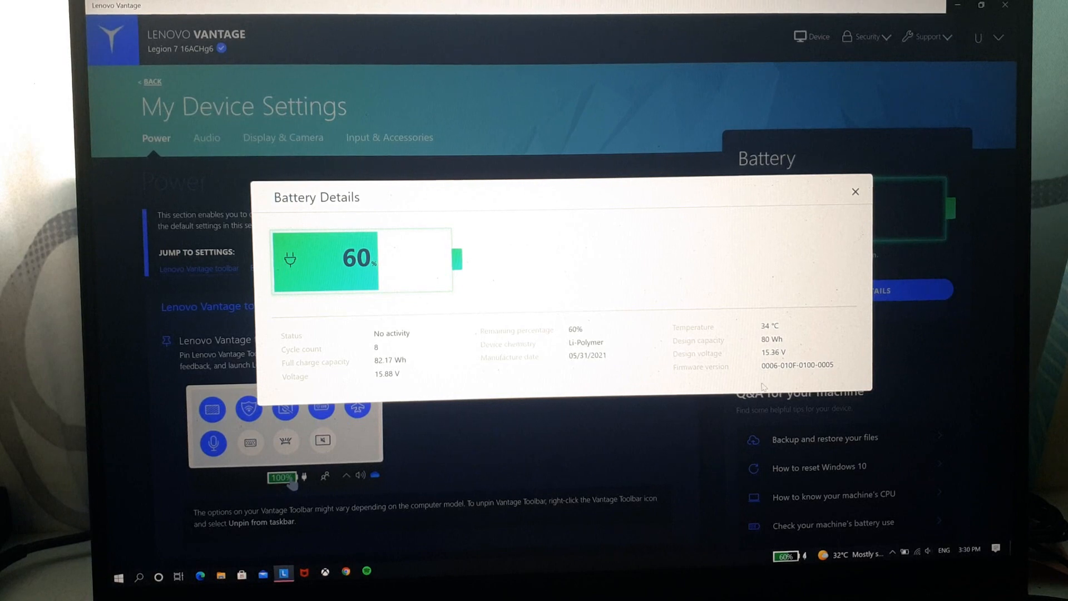
{"action": "mouse_move", "coordinate": [848, 334]}
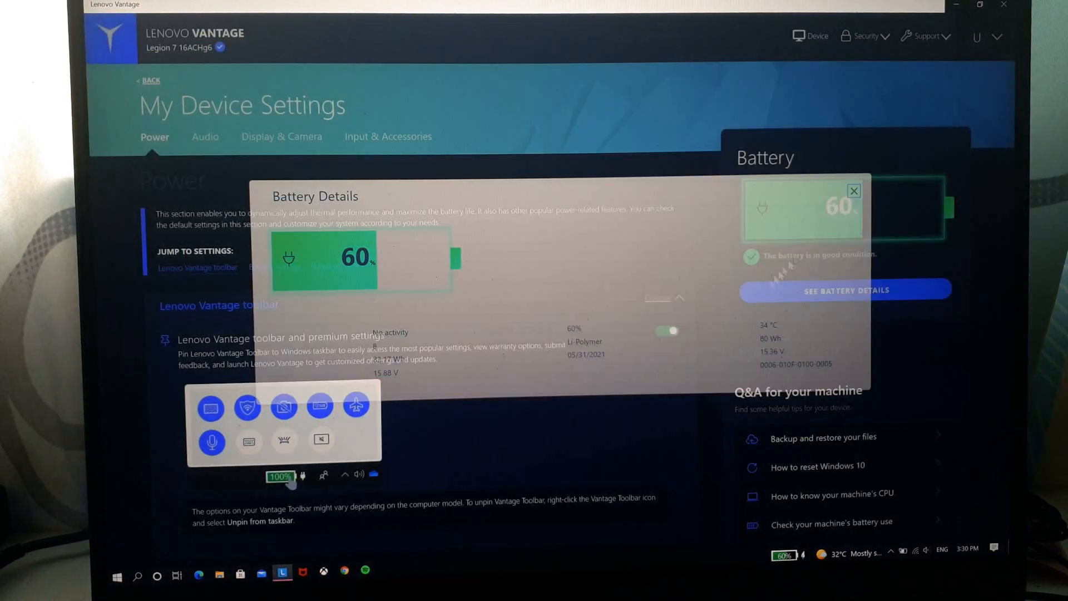
{"action": "left_click", "coordinate": [854, 191]}
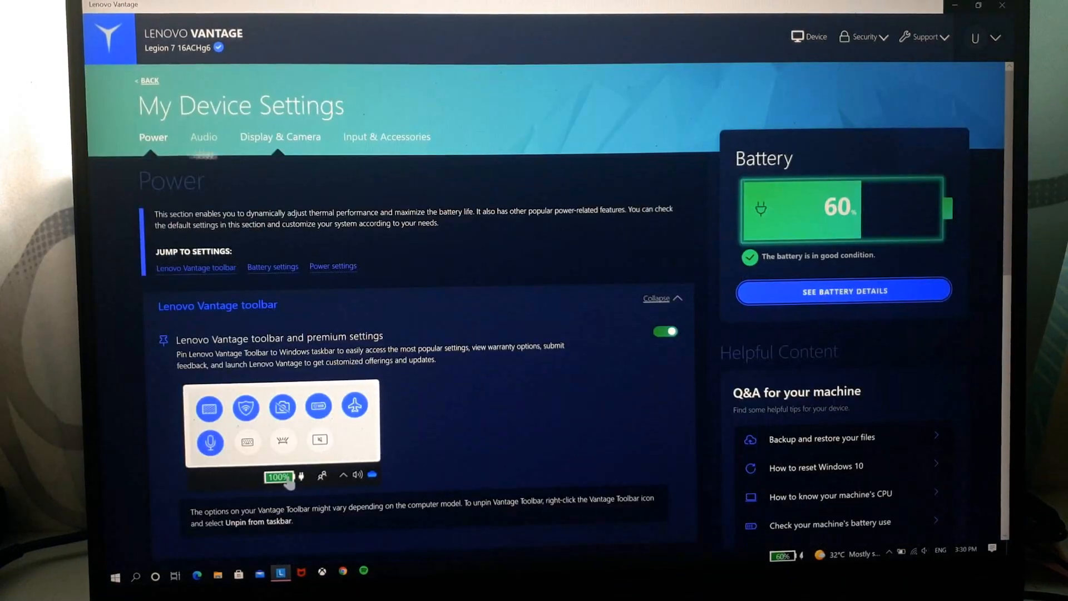
{"action": "mouse_move", "coordinate": [203, 137]}
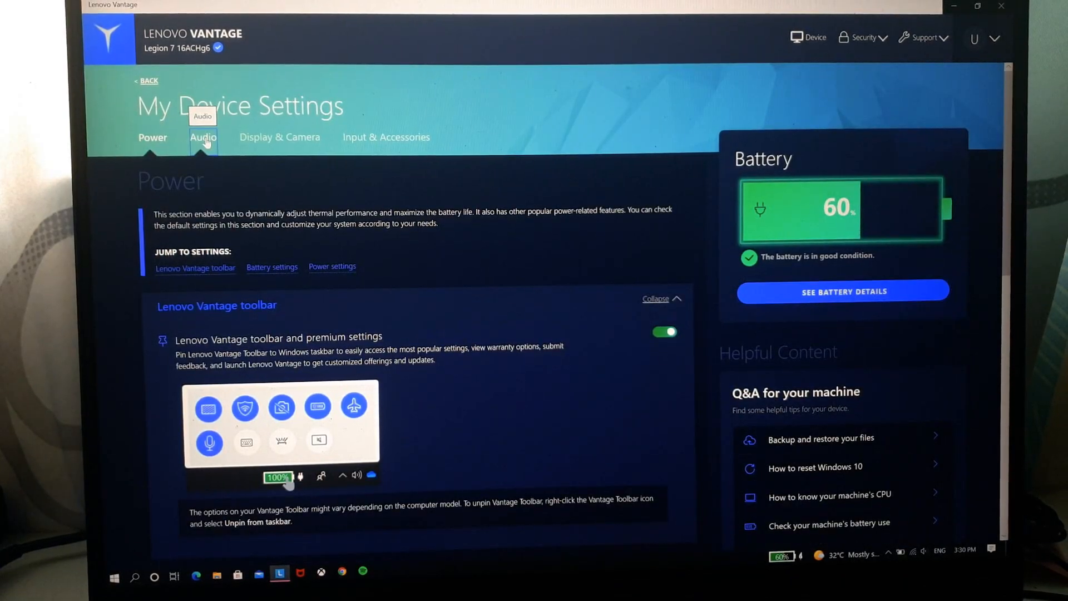
Step: Switch to the Audio tab showing the microphone switch and volume
{"action": "left_click", "coordinate": [201, 137]}
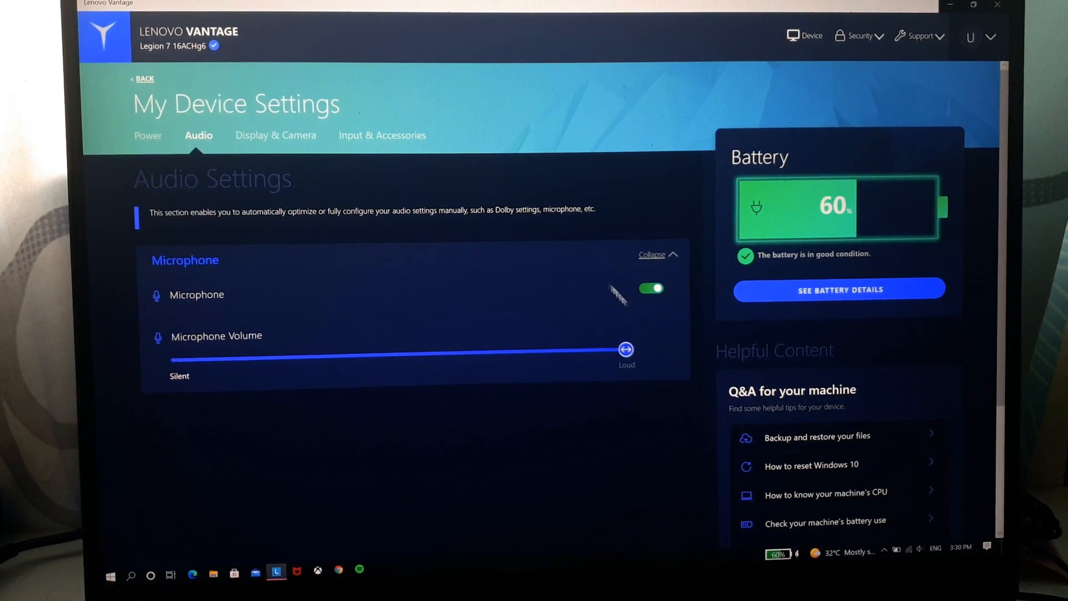
{"action": "mouse_move", "coordinate": [255, 146]}
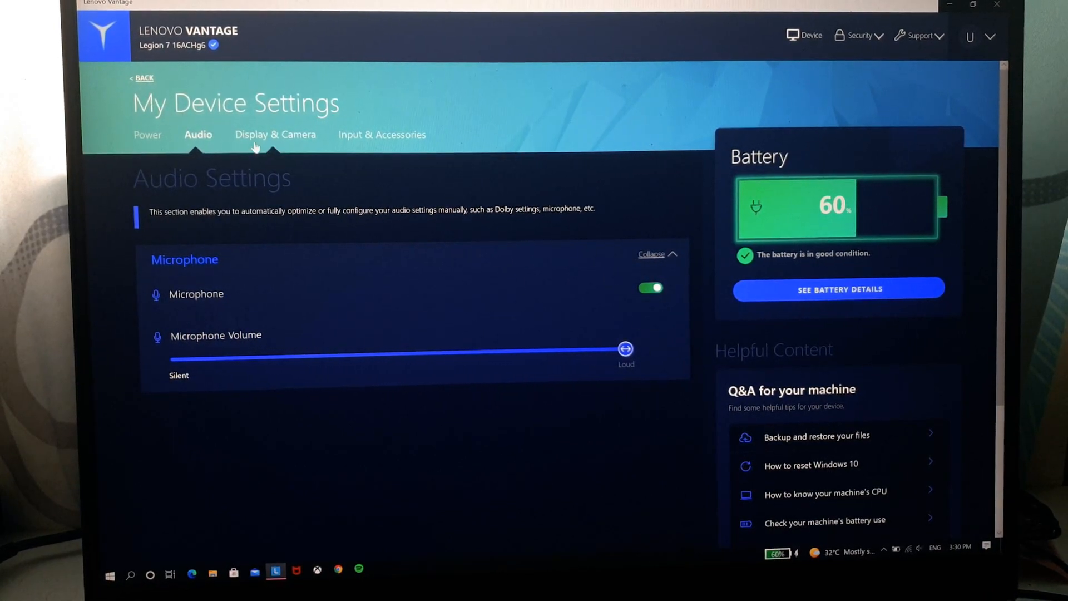
{"action": "mouse_move", "coordinate": [274, 133]}
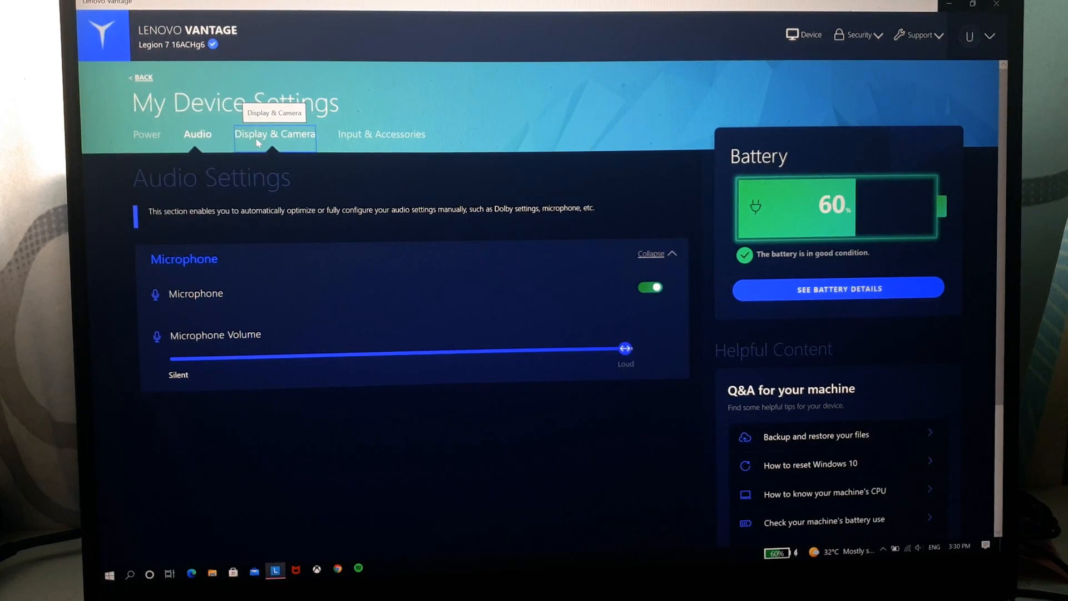
Step: Browse Display & Camera settings and turn on Camera Privacy Mode
{"action": "left_click", "coordinate": [274, 133]}
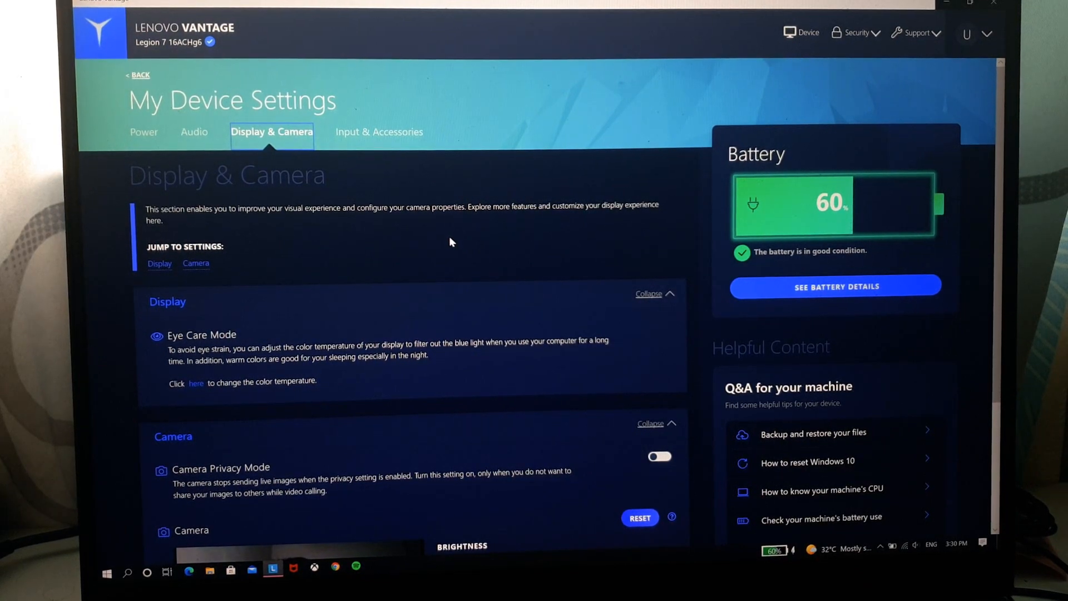
{"action": "scroll", "scroll_direction": "down", "scroll_amount": 3}
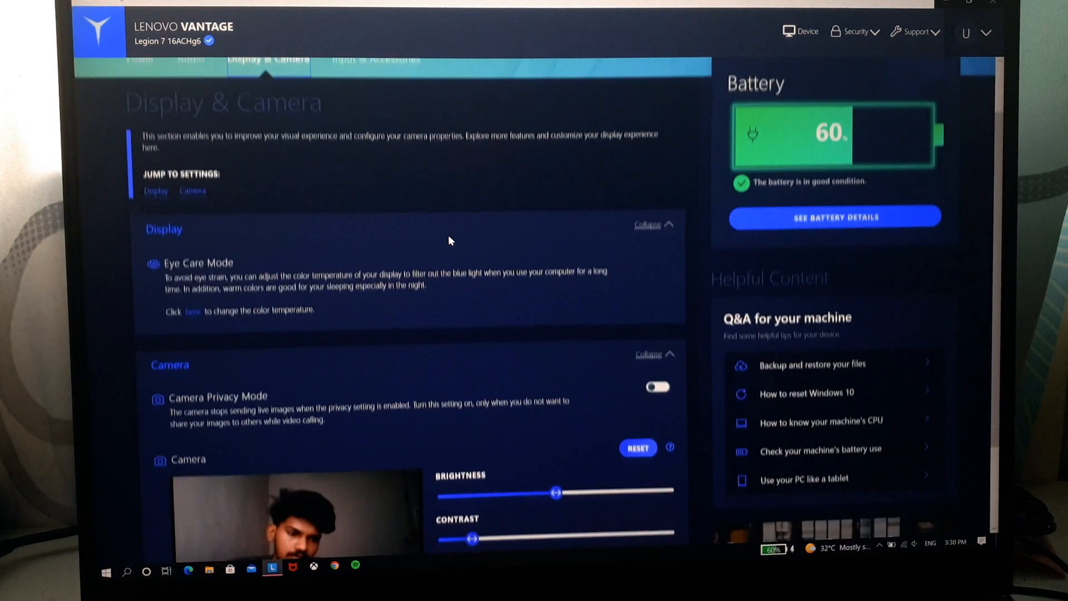
{"action": "scroll", "scroll_direction": "down", "scroll_amount": 3}
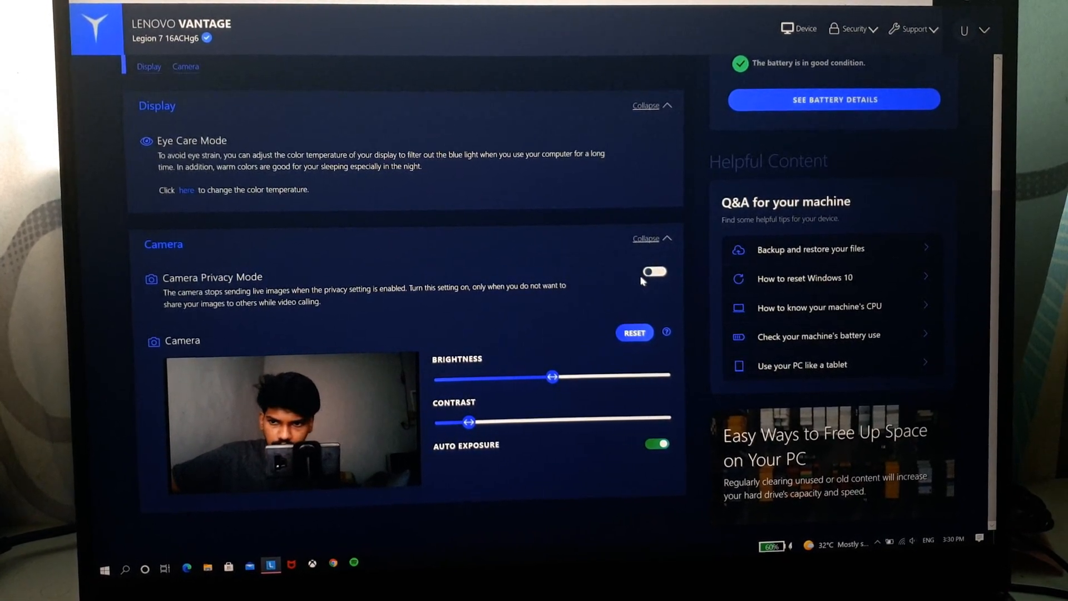
{"action": "left_click", "coordinate": [652, 272]}
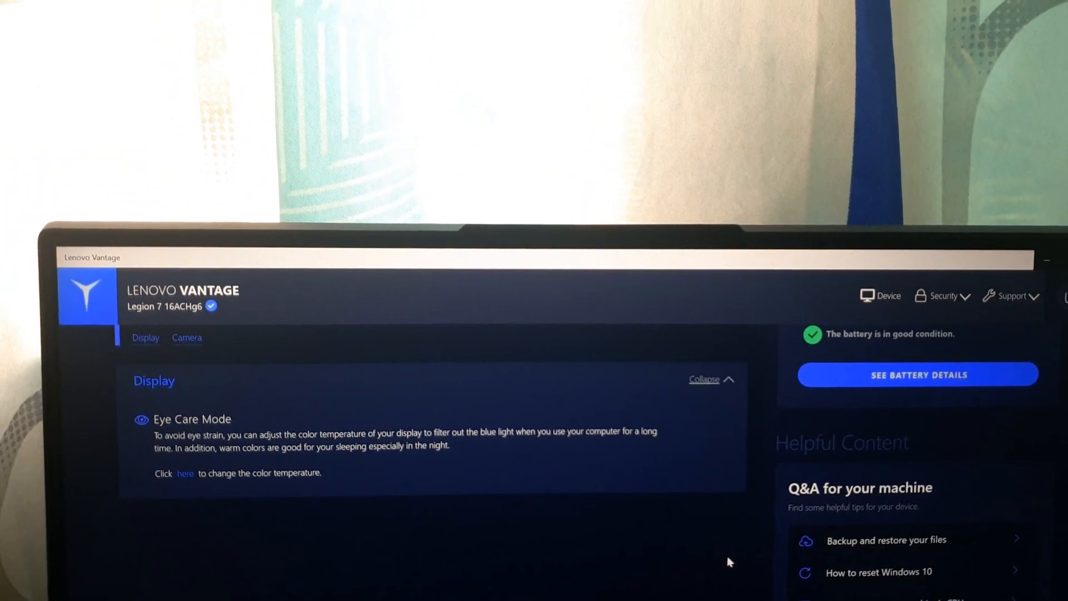
Step: Turn Camera Privacy Mode back off, reset camera image defaults, and go to Input & Accessories
{"action": "scroll", "scroll_direction": "down", "scroll_amount": 3}
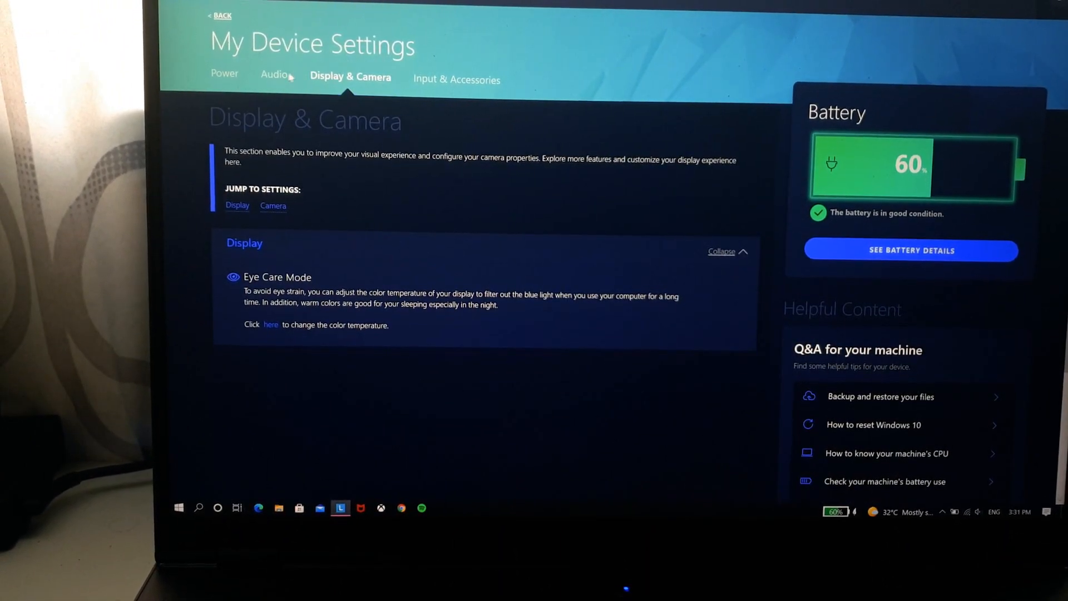
{"action": "scroll", "scroll_direction": "down", "scroll_amount": 3}
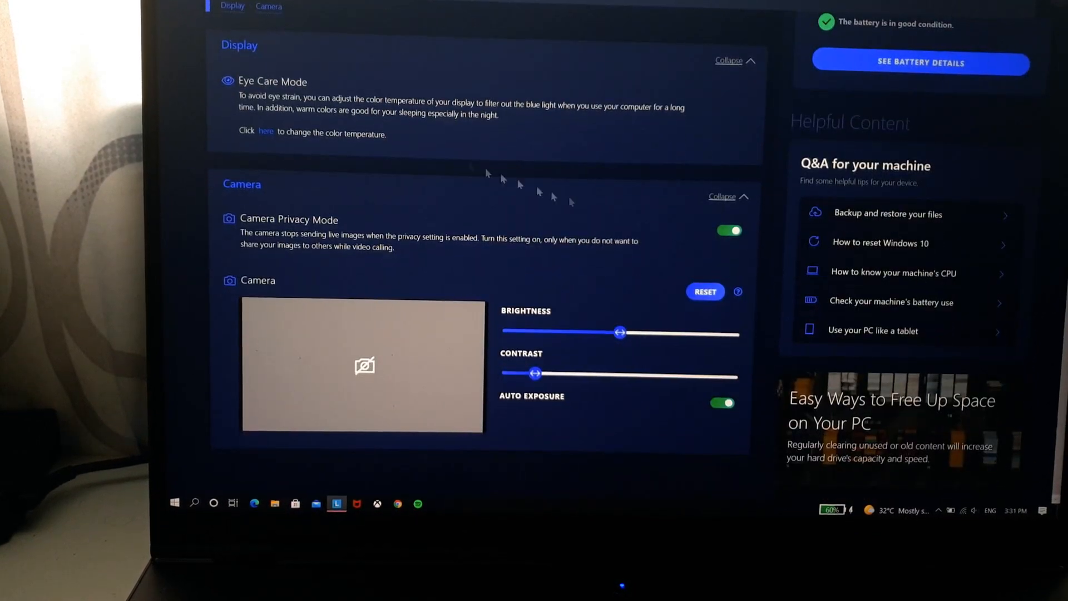
{"action": "left_click", "coordinate": [728, 230]}
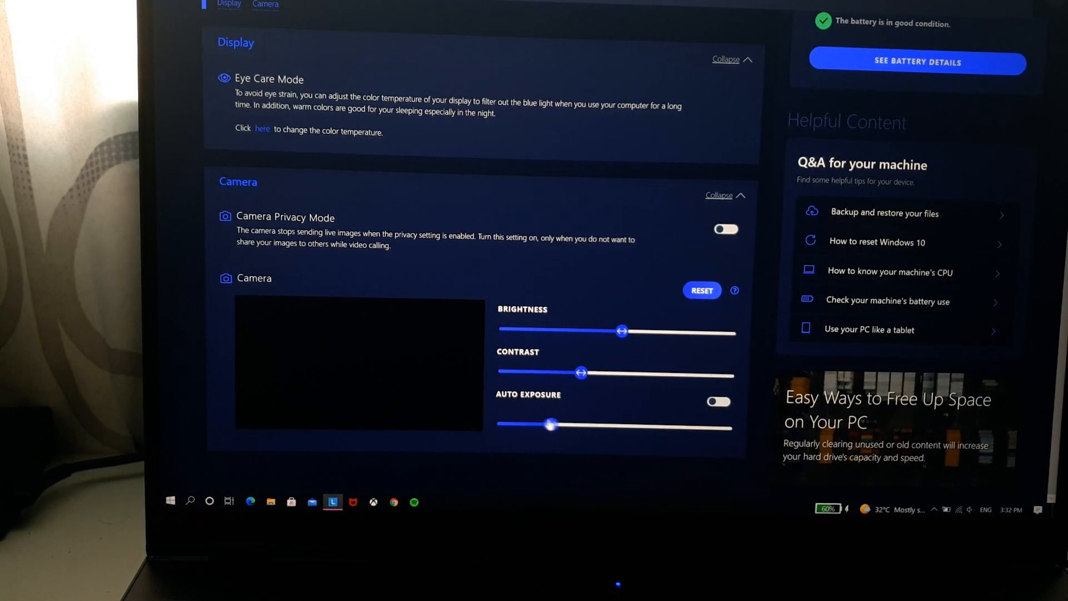
{"action": "left_click", "coordinate": [702, 290]}
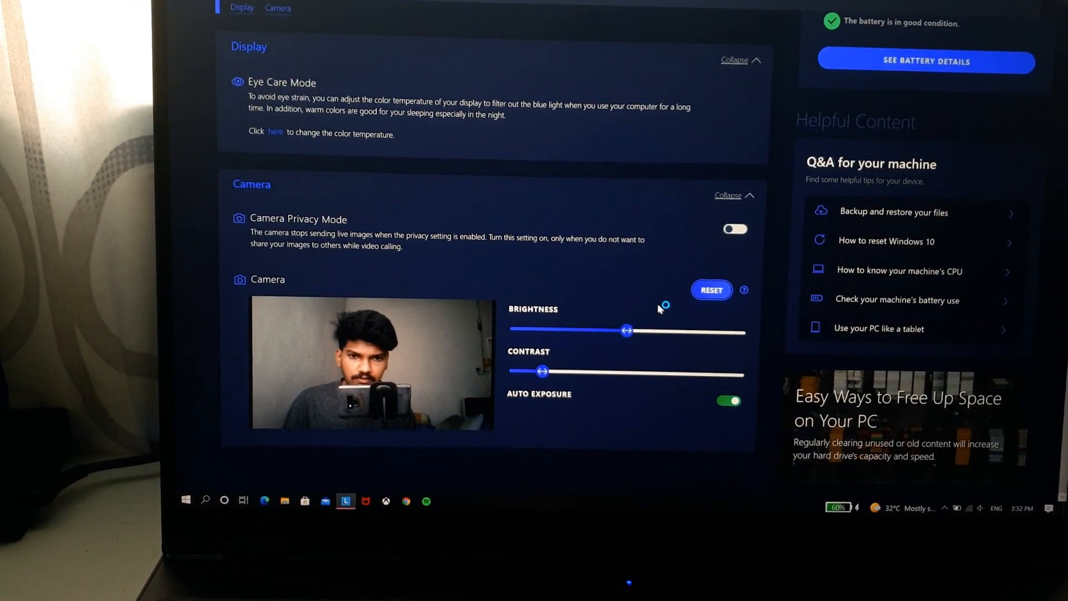
{"action": "left_click", "coordinate": [466, 75]}
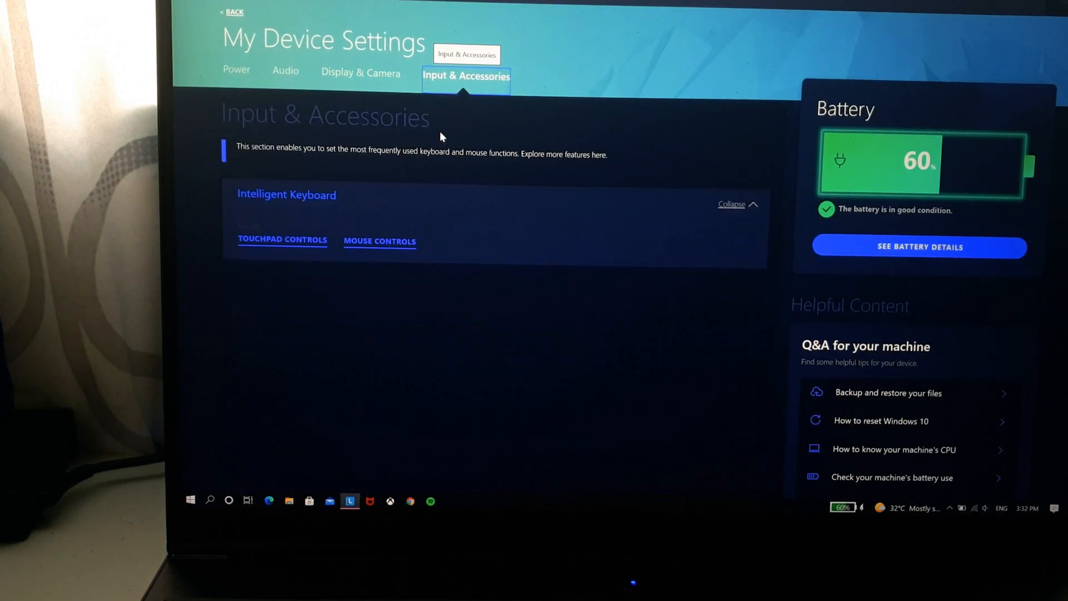